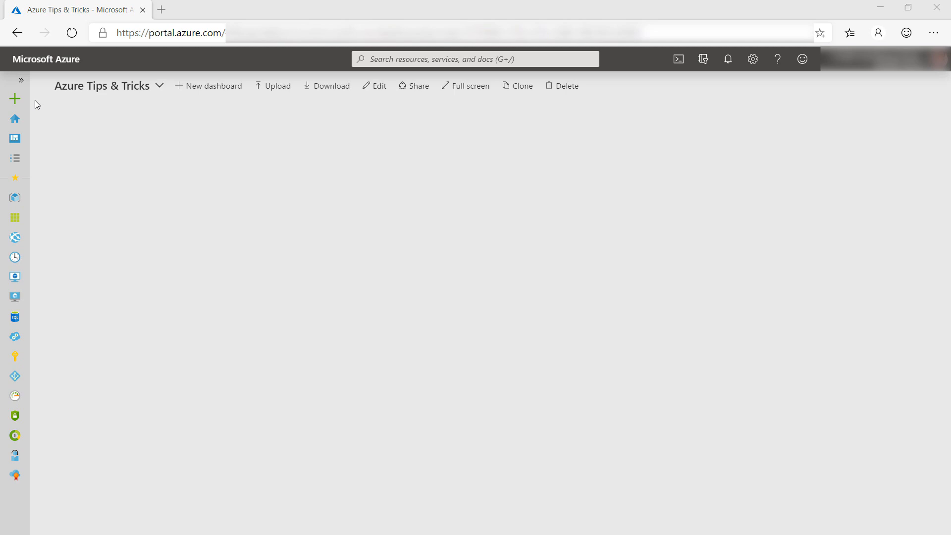
Start a new resource and pick Virtual Network from the marketplace search results.
click(15, 99)
text(virtual network)
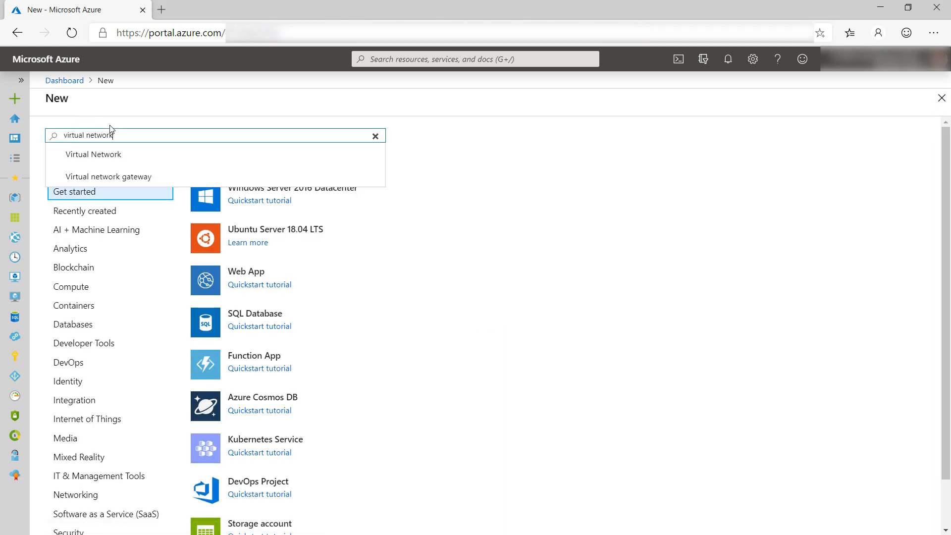
click(93, 153)
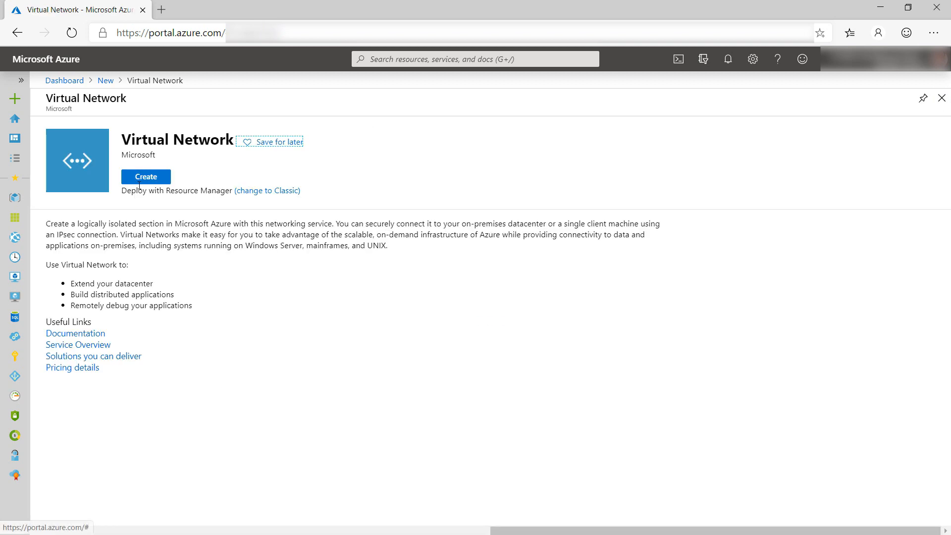
Begin the virtual network with address space 10.1.0.0/16 and new resource group PrivateLink.
click(145, 176)
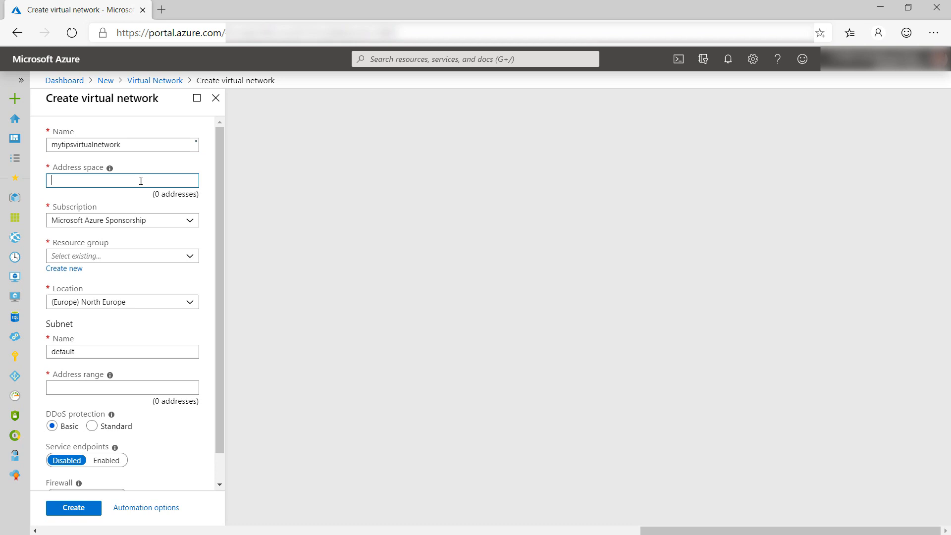
text(10.1.0.0)
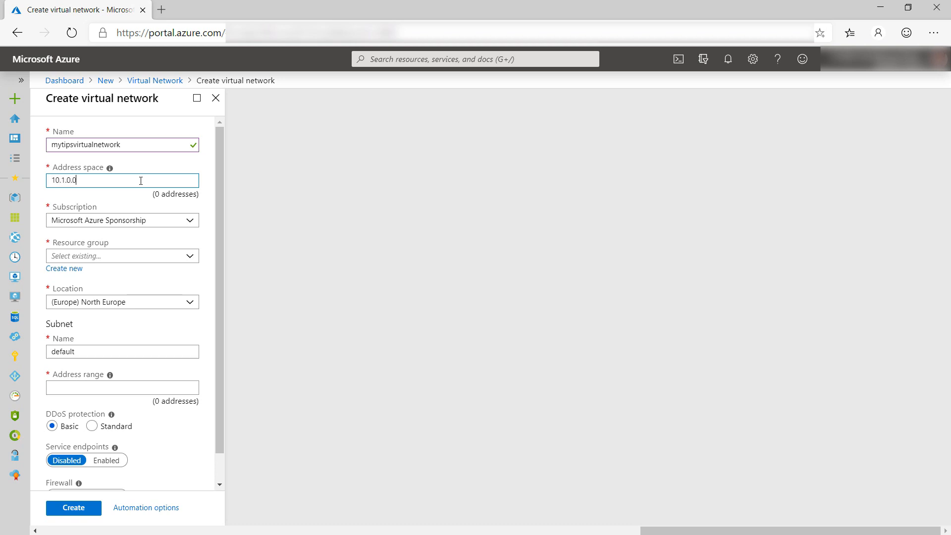
text(/16)
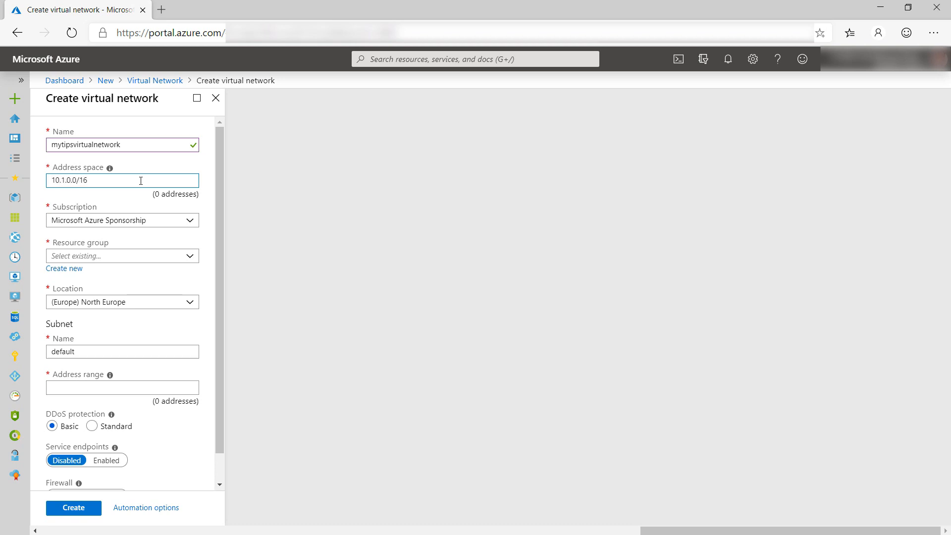
click(63, 268)
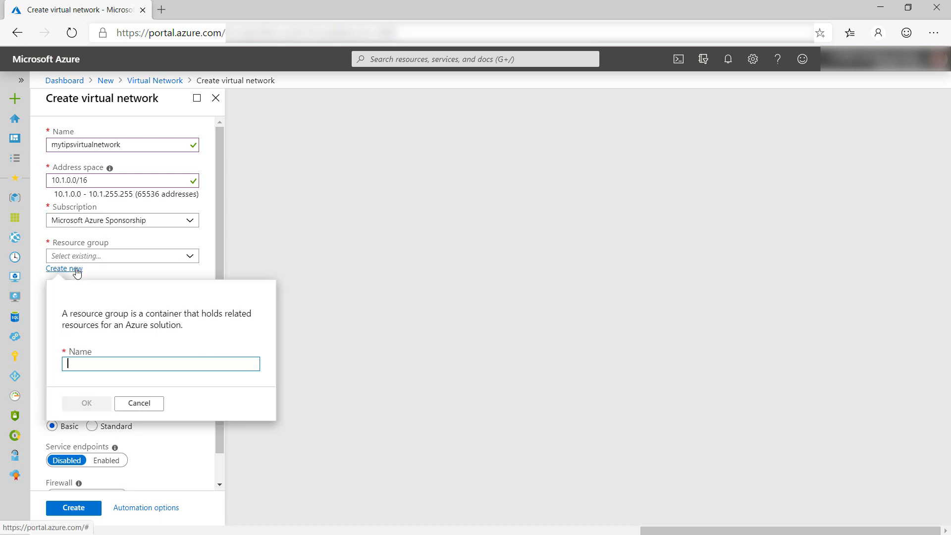
text(PrivateLink)
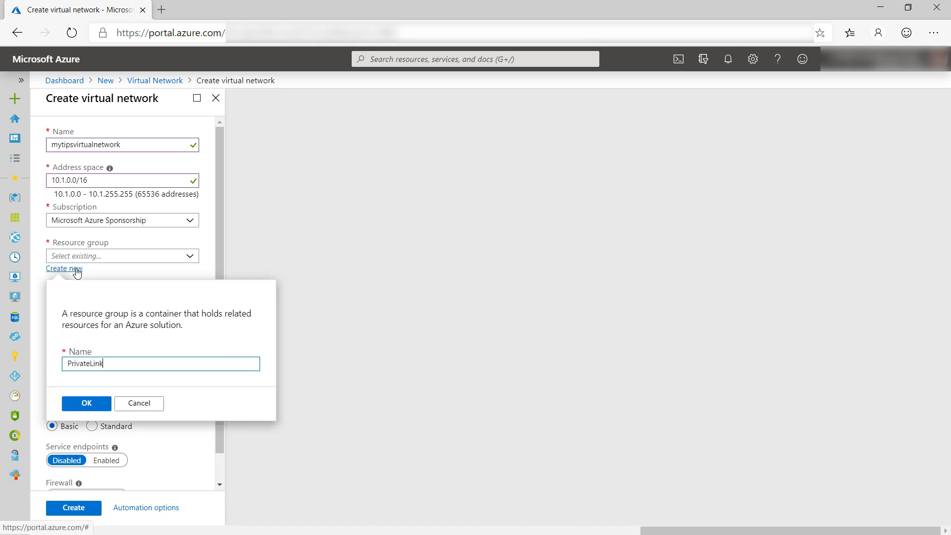
click(85, 403)
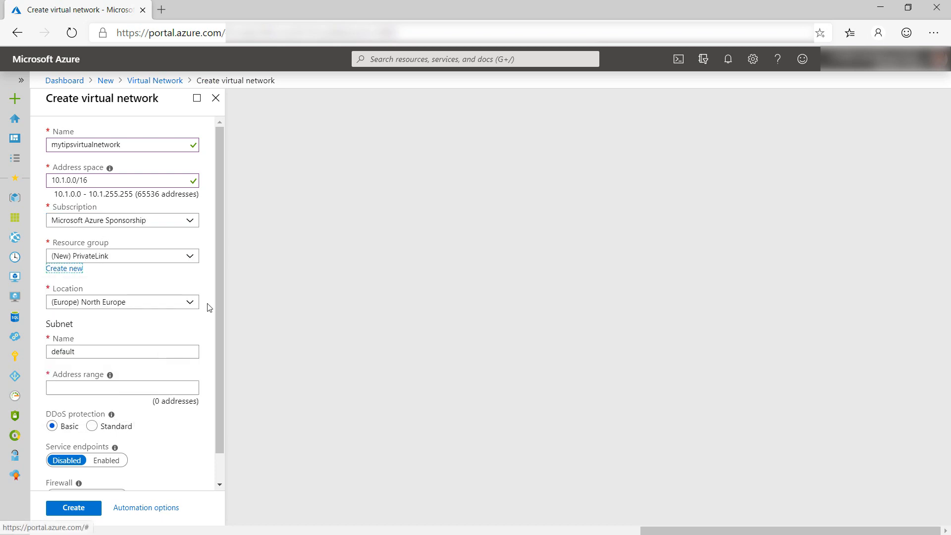
Set location West Central US, add subnet mysubnet 10.1.0.0/24, and create the network.
click(123, 301)
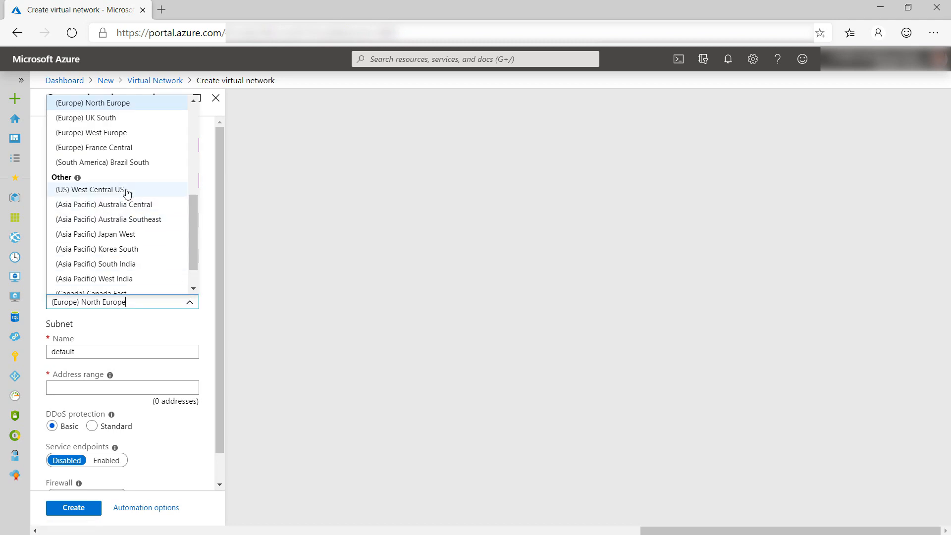
click(89, 190)
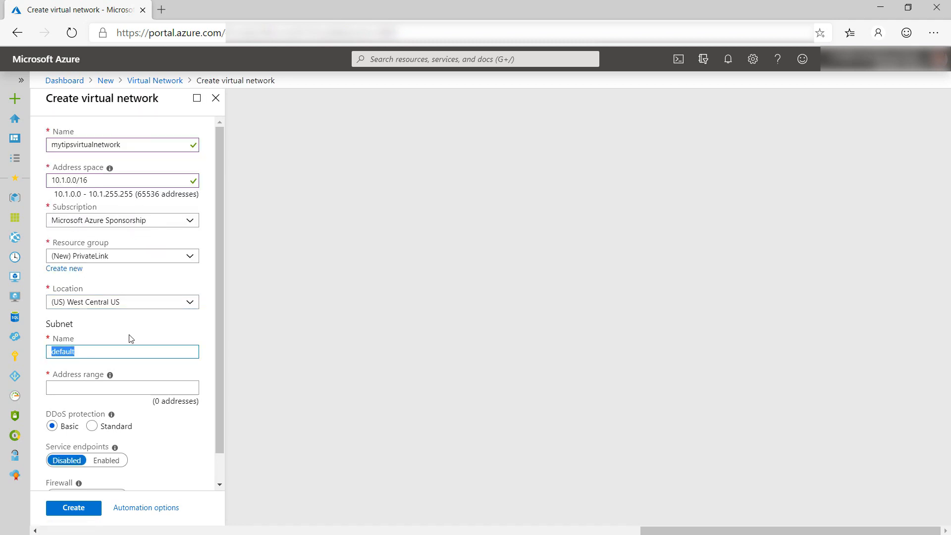
text(mysubnet)
click(122, 388)
text(10.1.0.0/24)
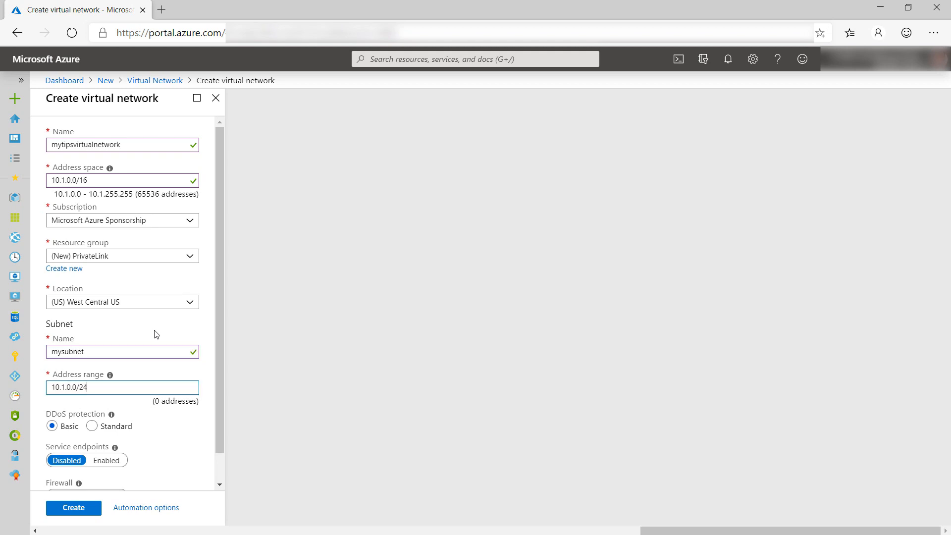
scroll(down, 3)
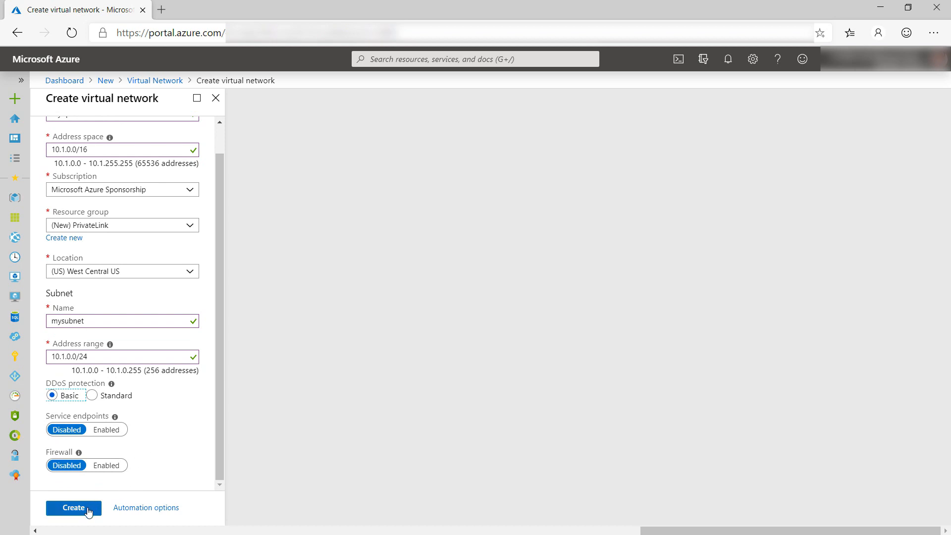
click(72, 507)
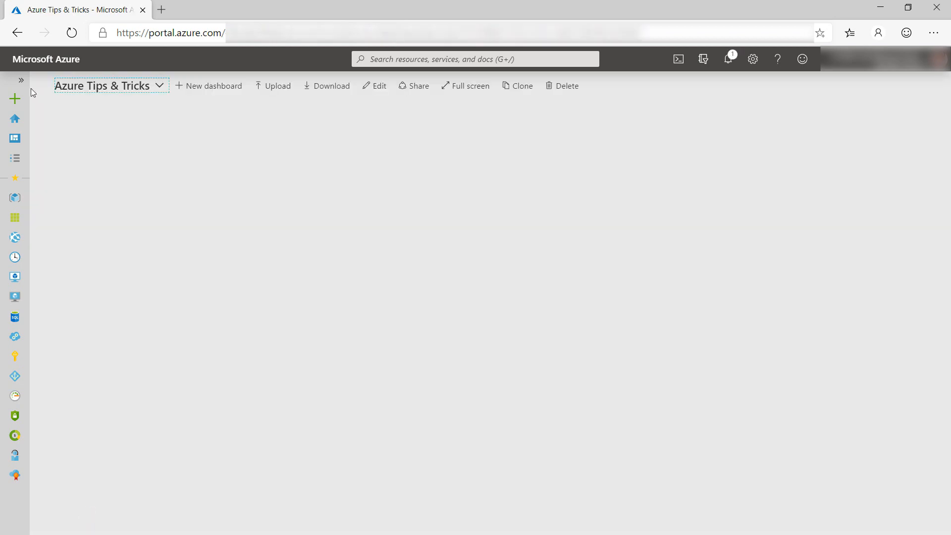
Start a new virtual machine mytipsvm in the PrivateLink resource group.
click(14, 98)
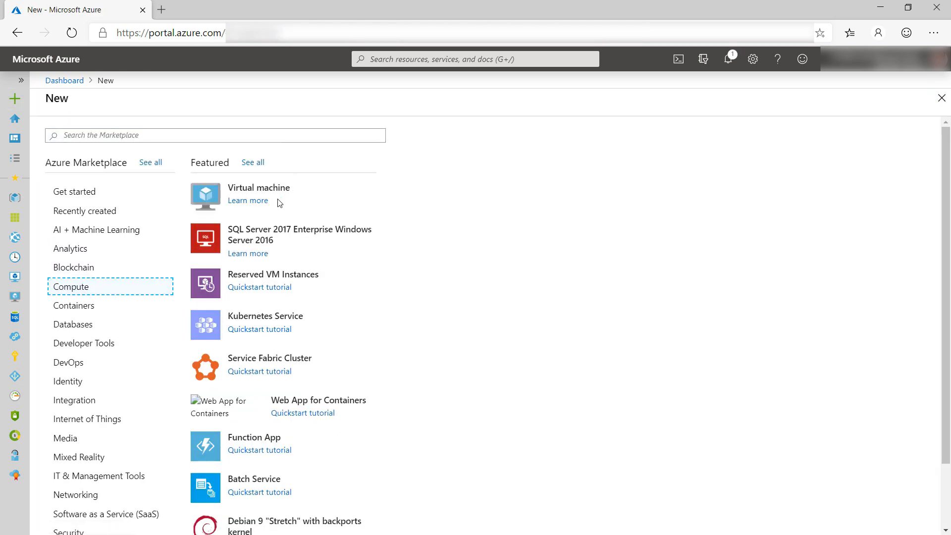
click(258, 188)
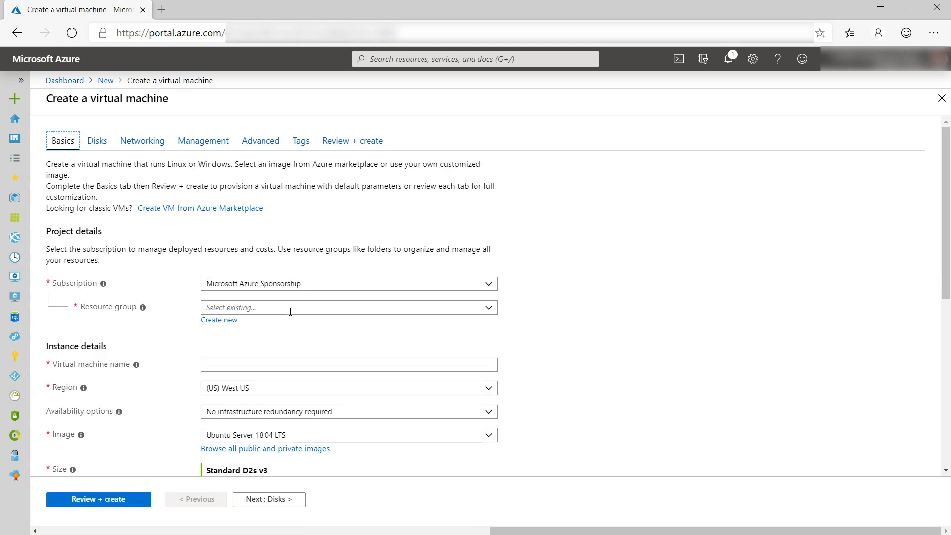
click(349, 307)
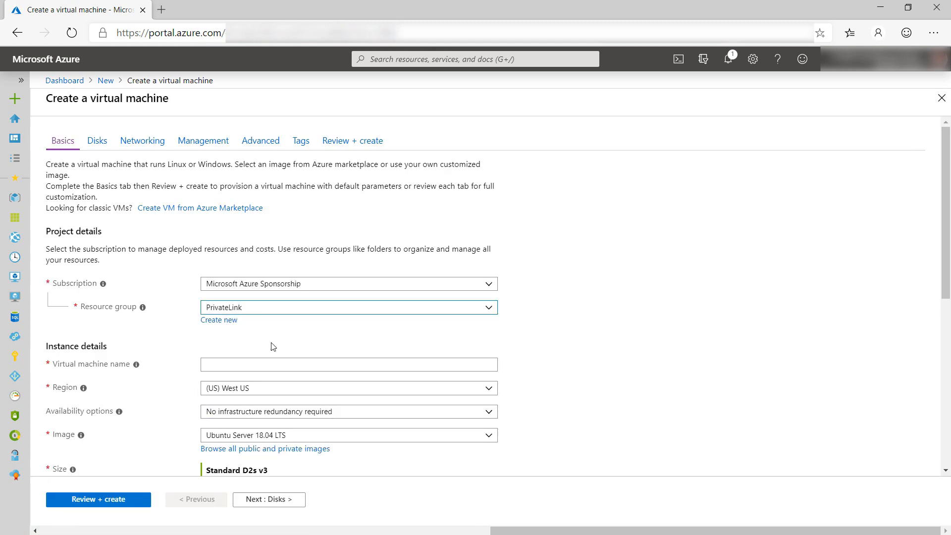
text(mytipsvm)
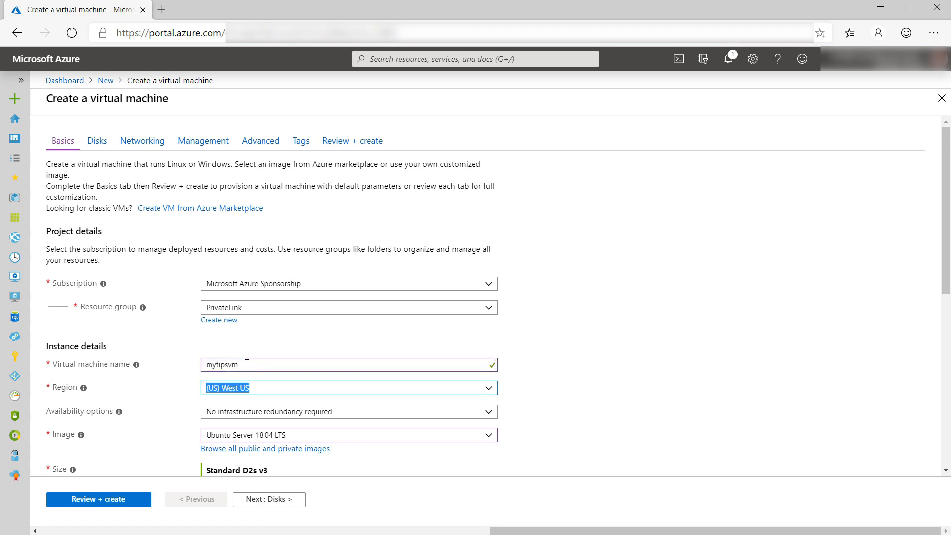
Set region West Central US, image Windows Server 2019 Datacenter, and the administrator password.
click(349, 389)
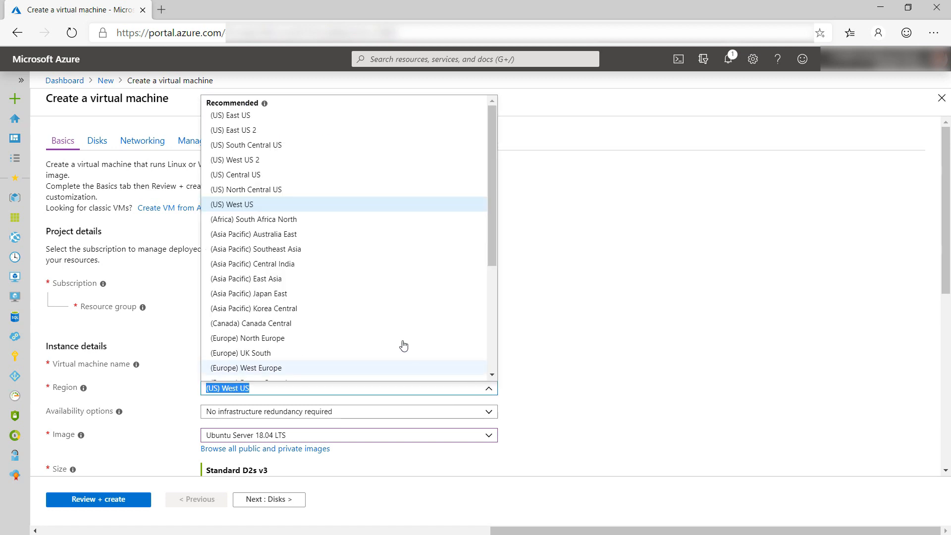
scroll(down, 3)
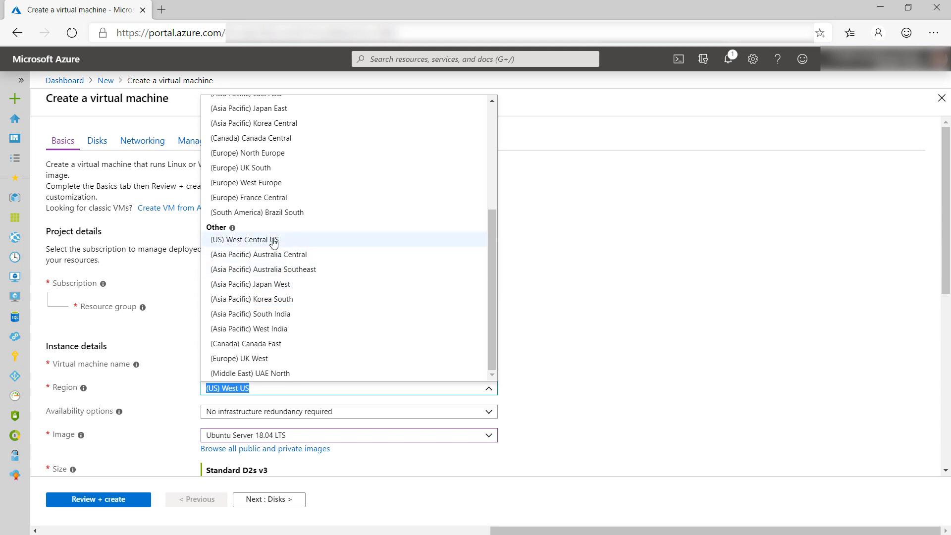
click(349, 435)
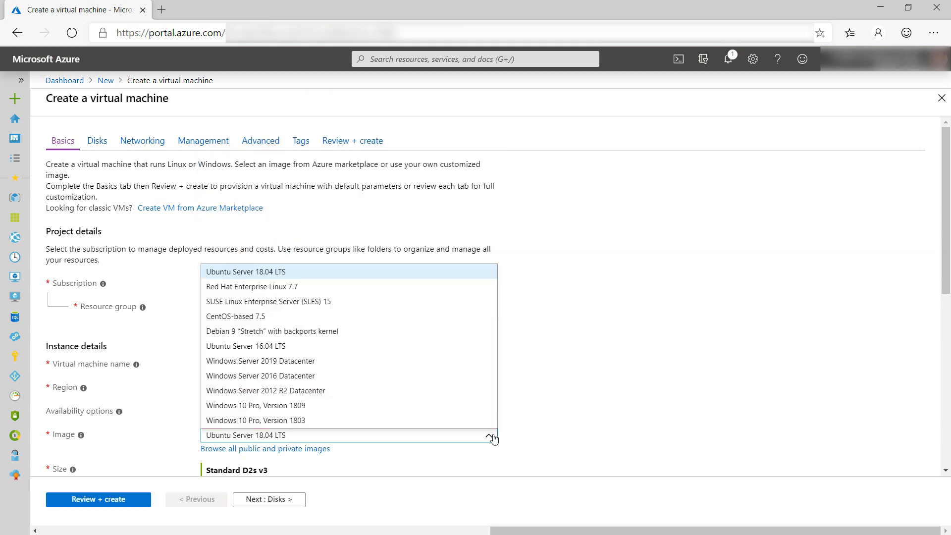
mouse_move(293, 367)
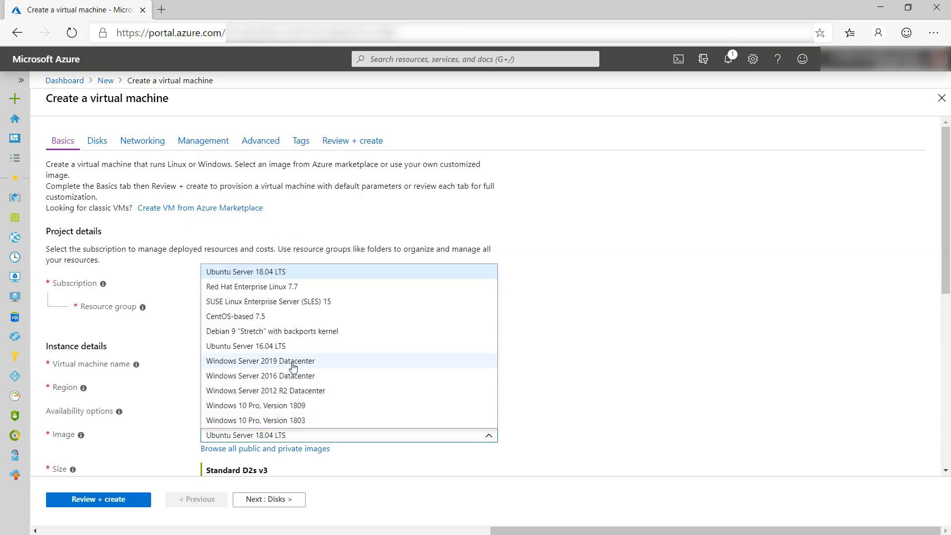
click(260, 361)
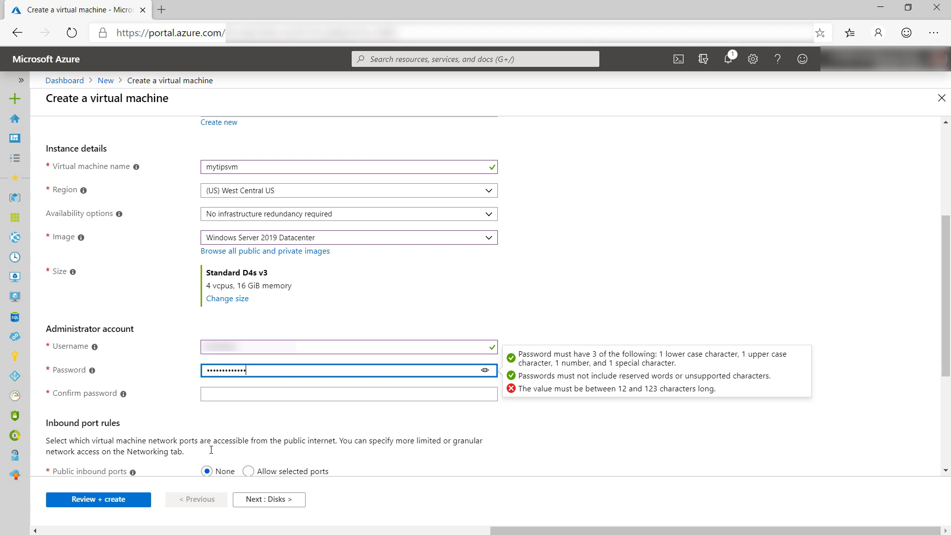
text(••••)
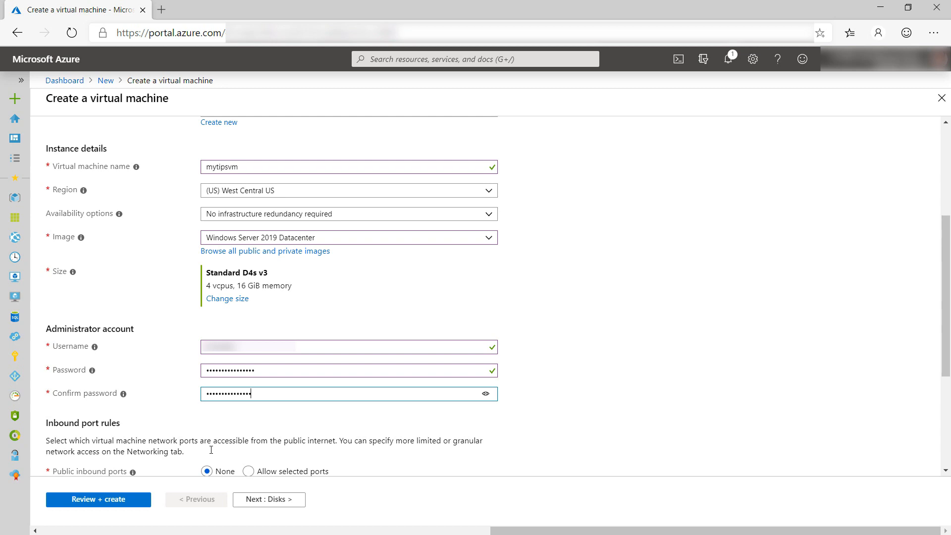
scroll(down, 3)
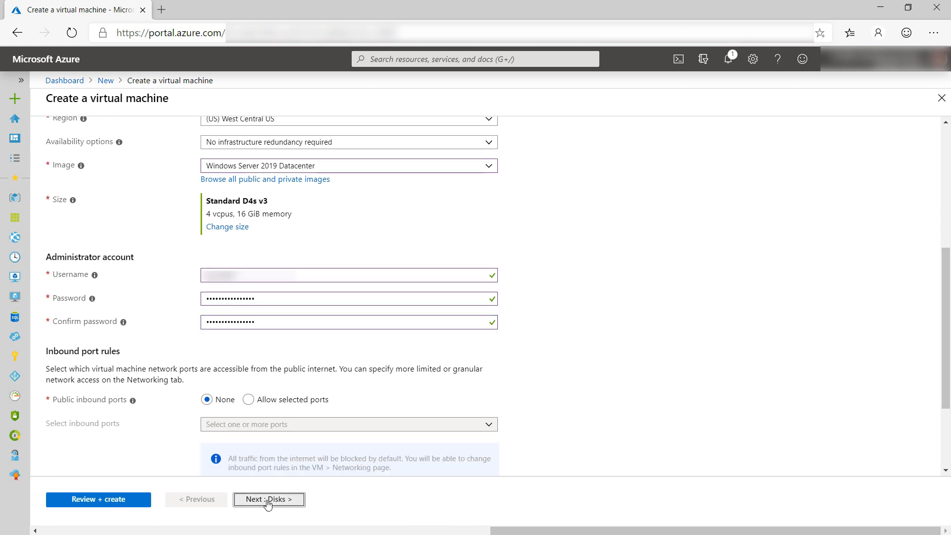
Allow inbound HTTP and RDP ports on the VM's networking and submit it for review and creation.
click(269, 499)
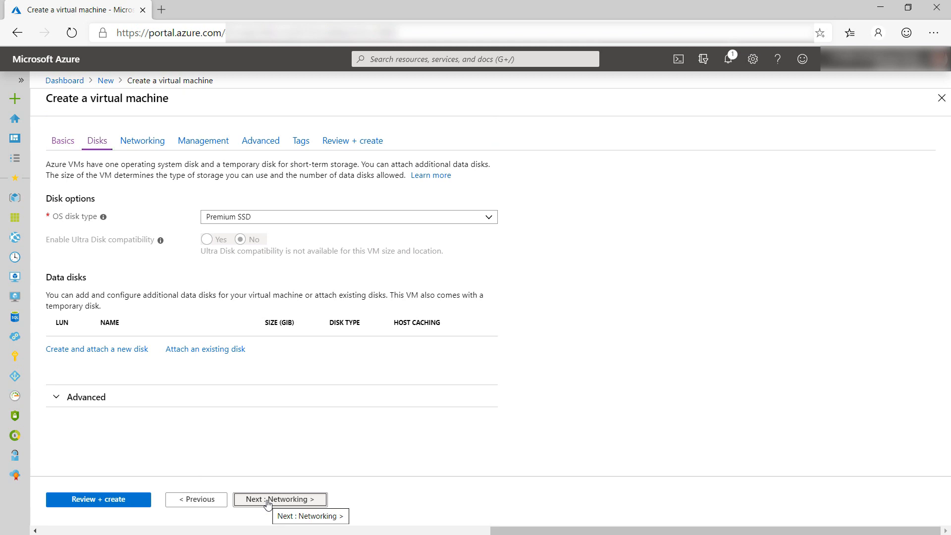
click(280, 500)
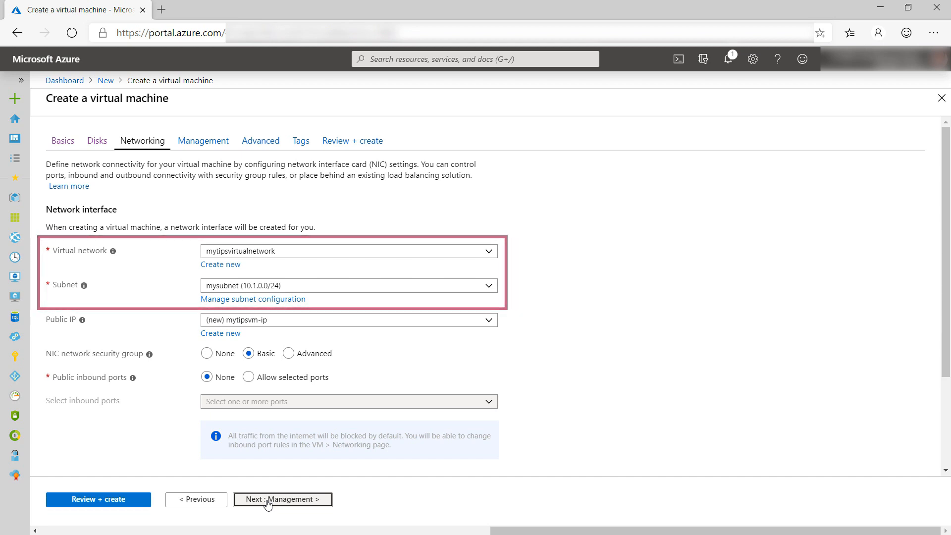
click(248, 376)
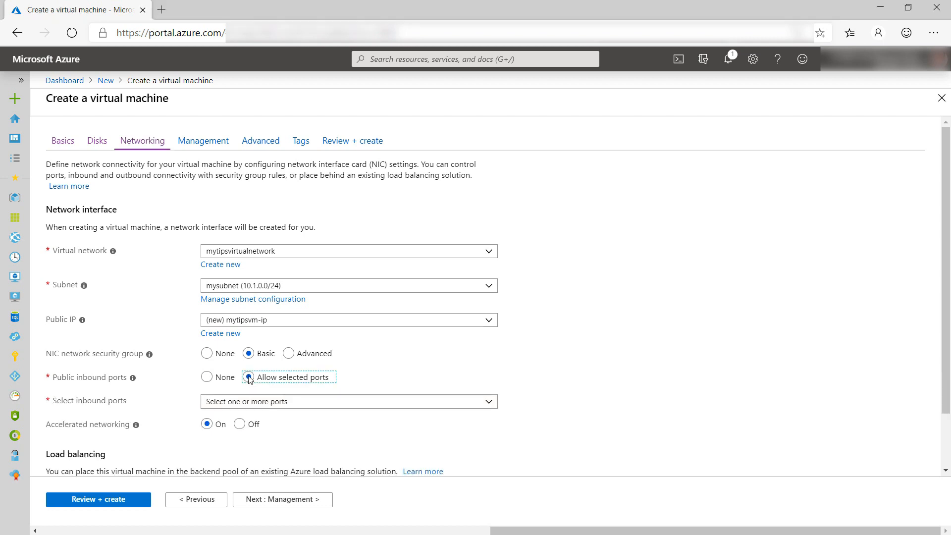
click(349, 403)
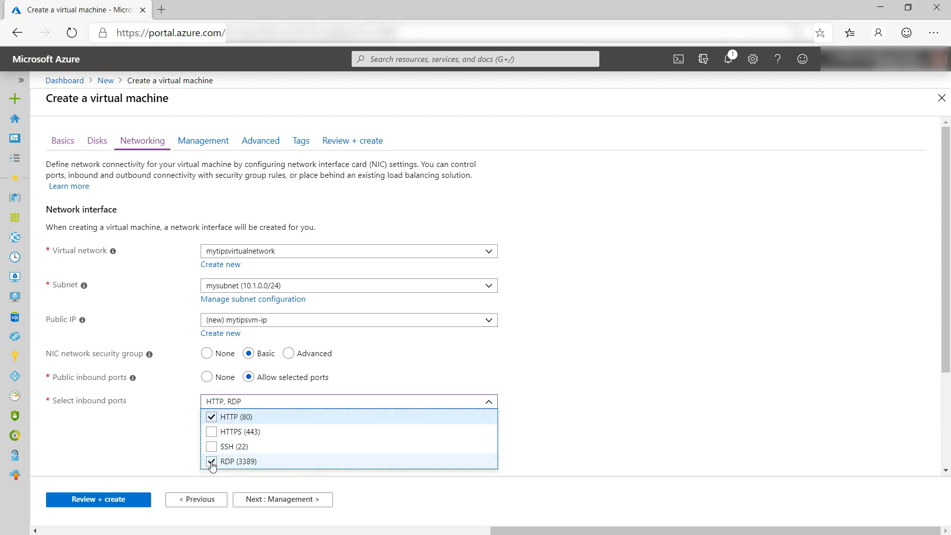
click(210, 460)
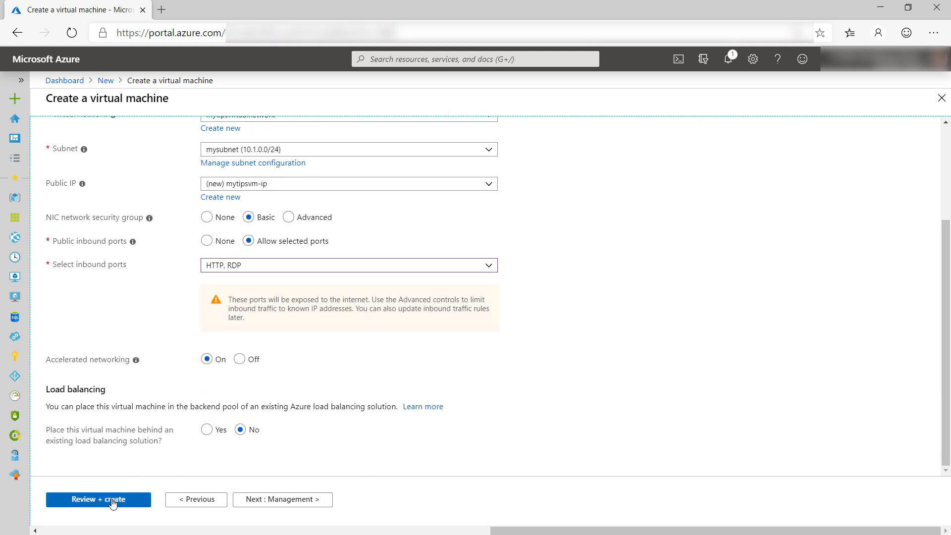
click(97, 500)
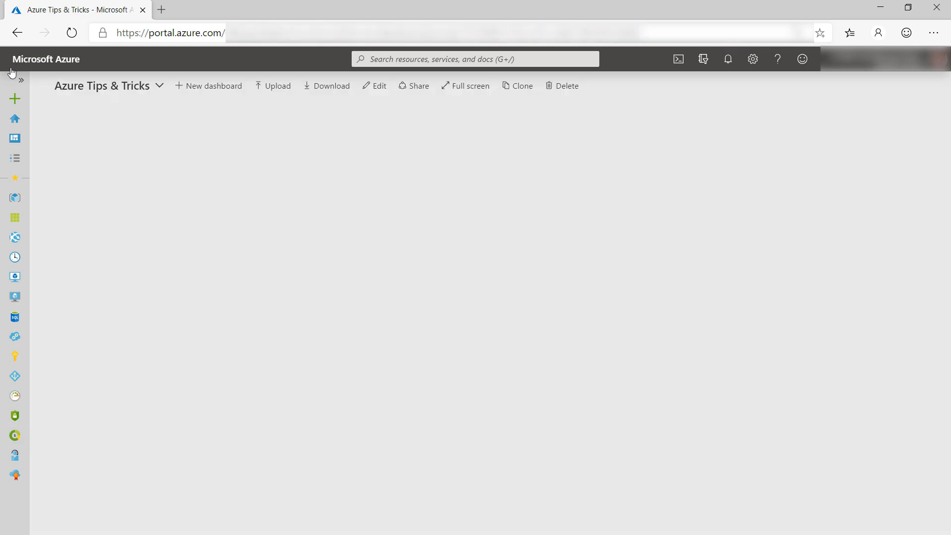
Start a new SQL Database in the PrivateLink resource group.
click(14, 99)
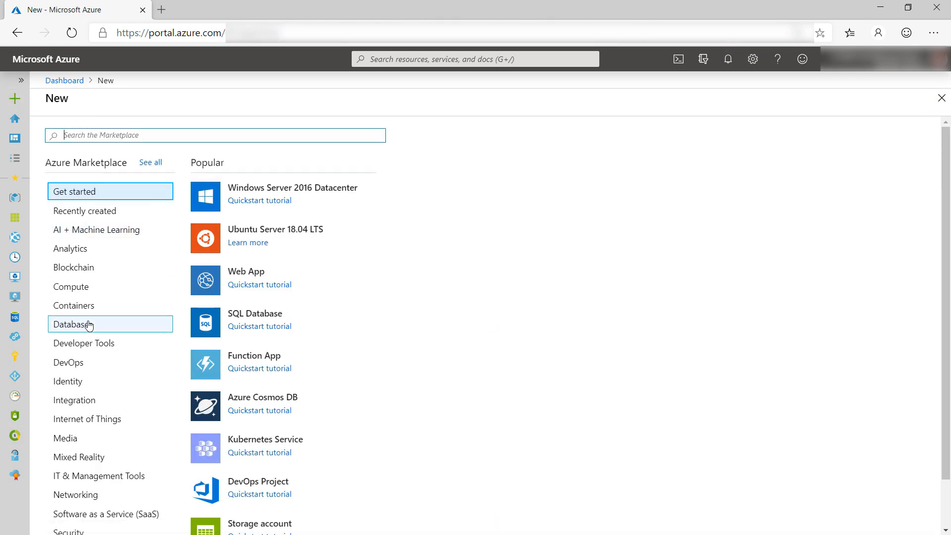
click(75, 324)
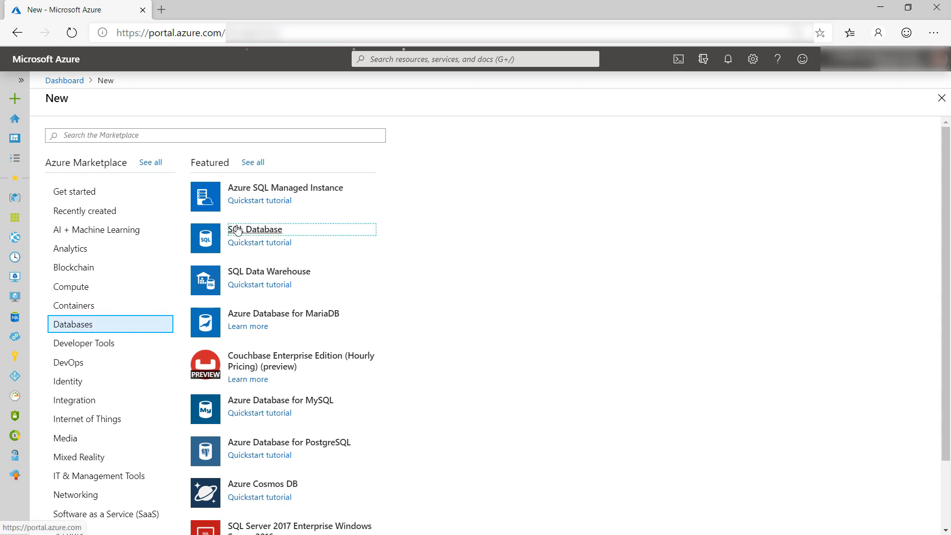
click(254, 230)
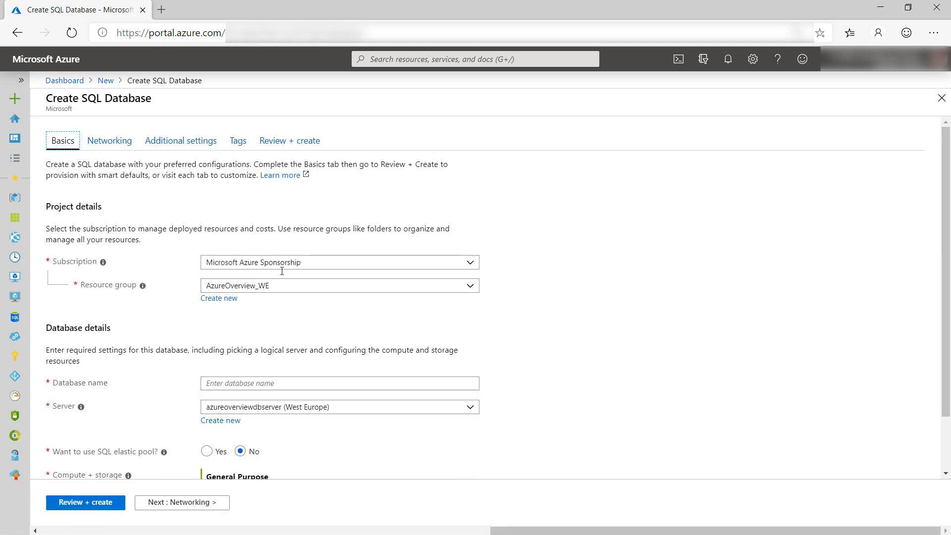
click(340, 286)
text(MySQLDatabase)
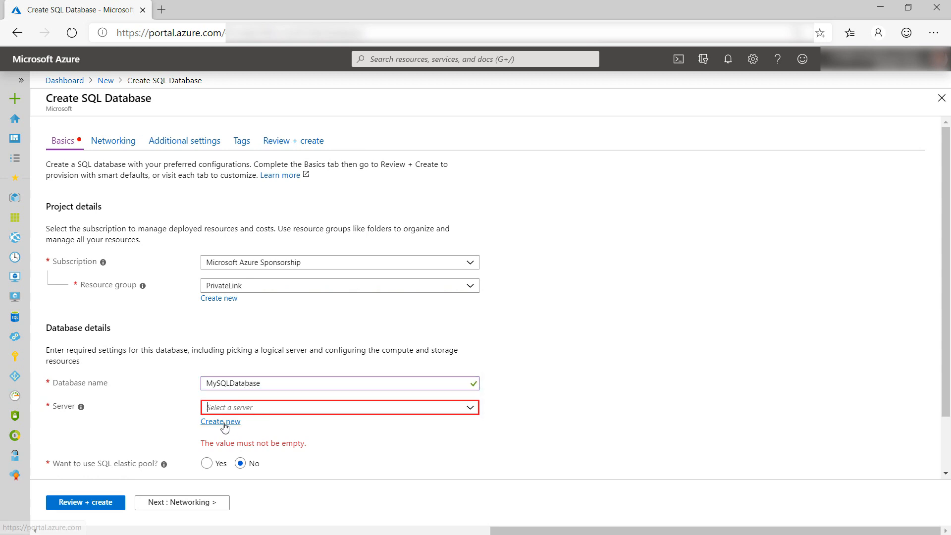
Create new server mytipsserver in Central US for the database, then return to the resource catalogue.
click(220, 422)
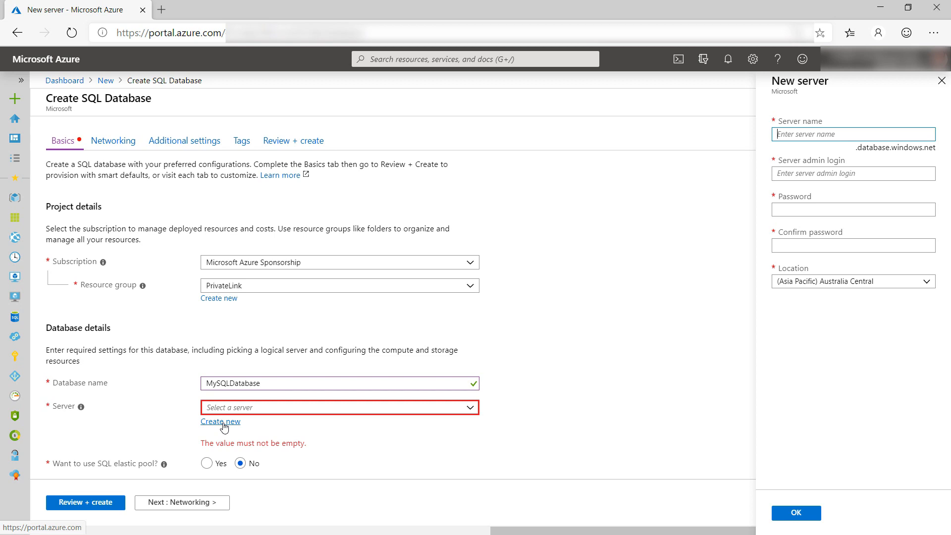
text(mytipsserver)
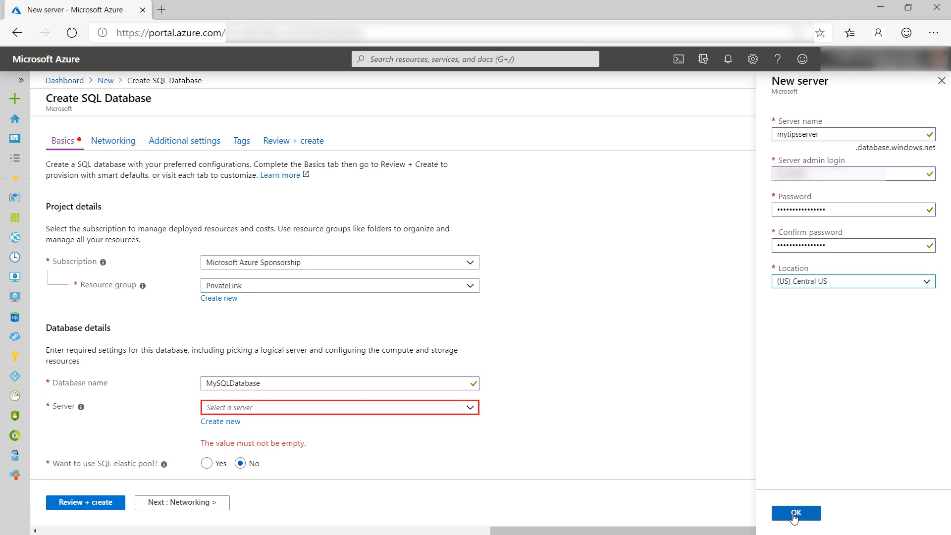
click(797, 514)
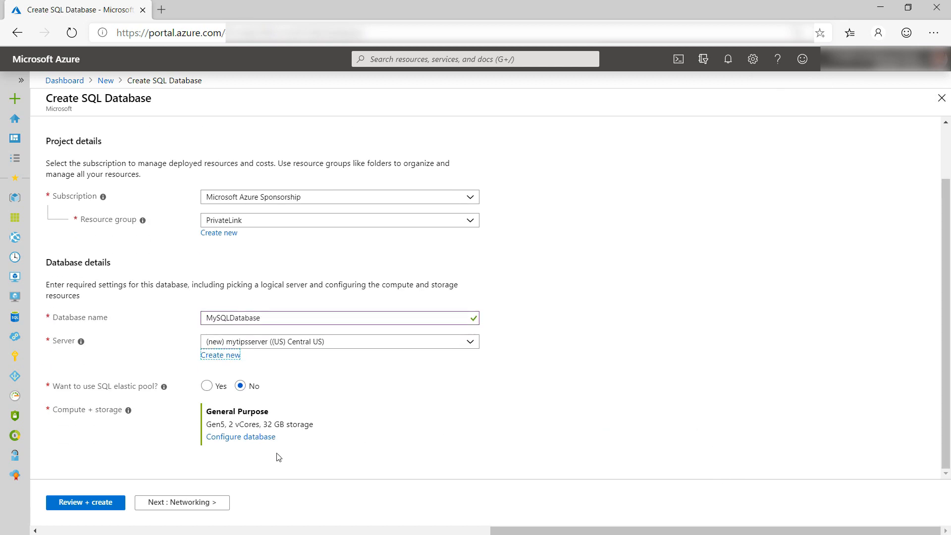
click(86, 502)
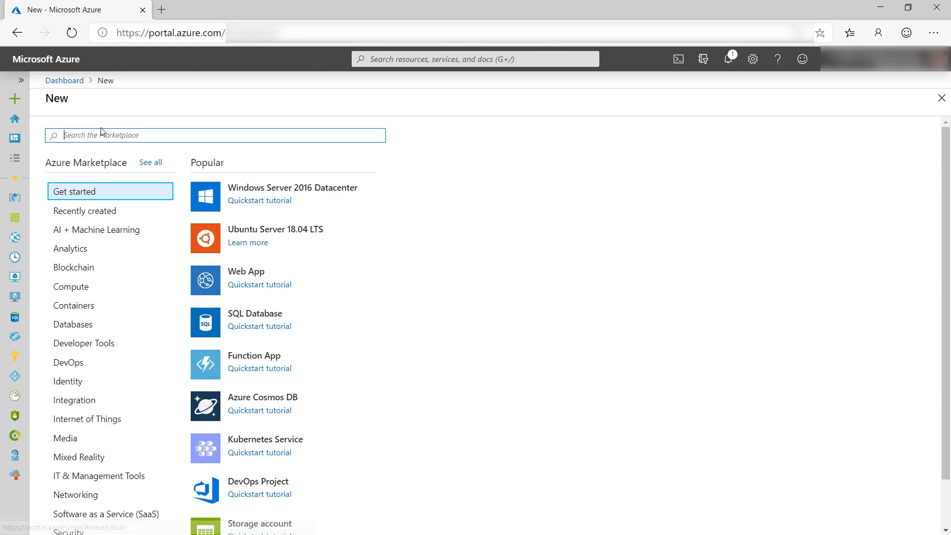
Search the marketplace for 'private', choose Private Link and reach the Private link center.
text(private)
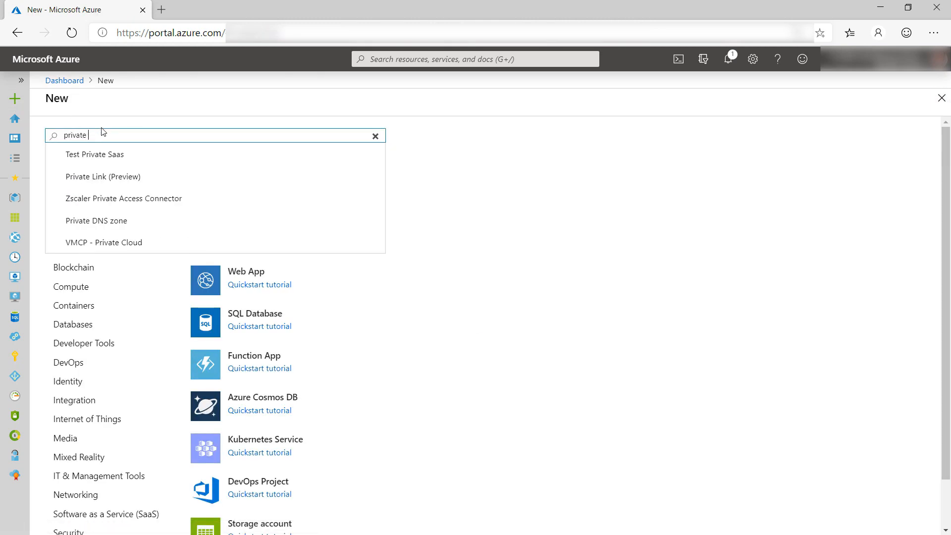
click(102, 176)
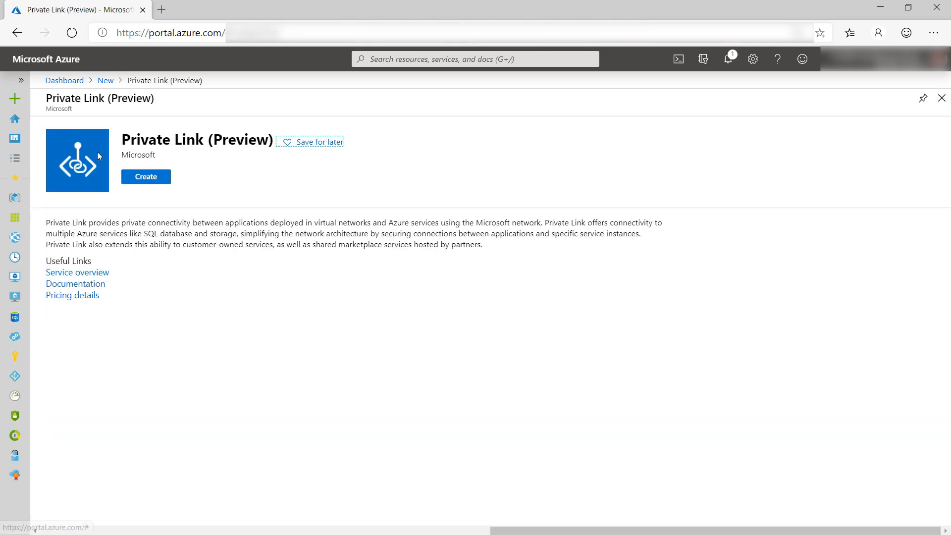
click(146, 176)
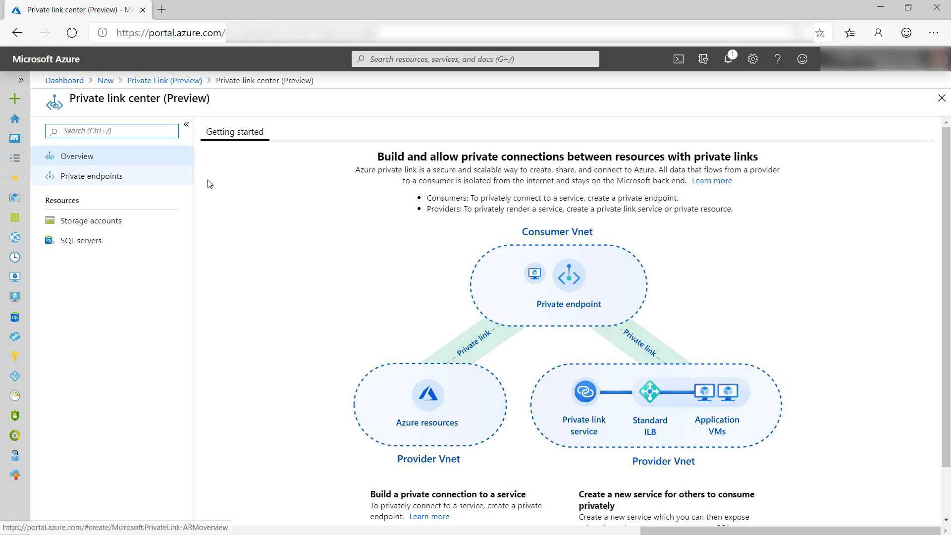
scroll(down, 3)
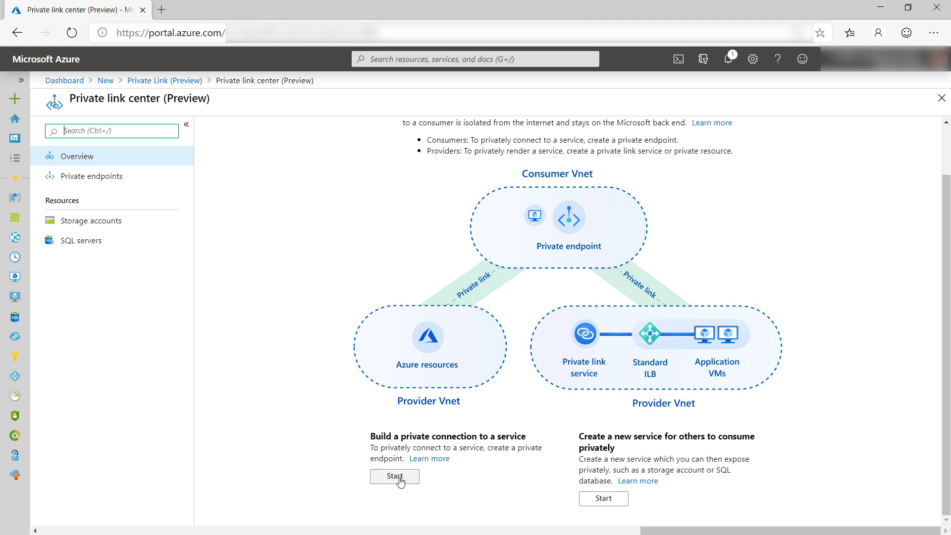
Begin a private endpoint in resource group PrivateLink with region West Central US.
click(395, 476)
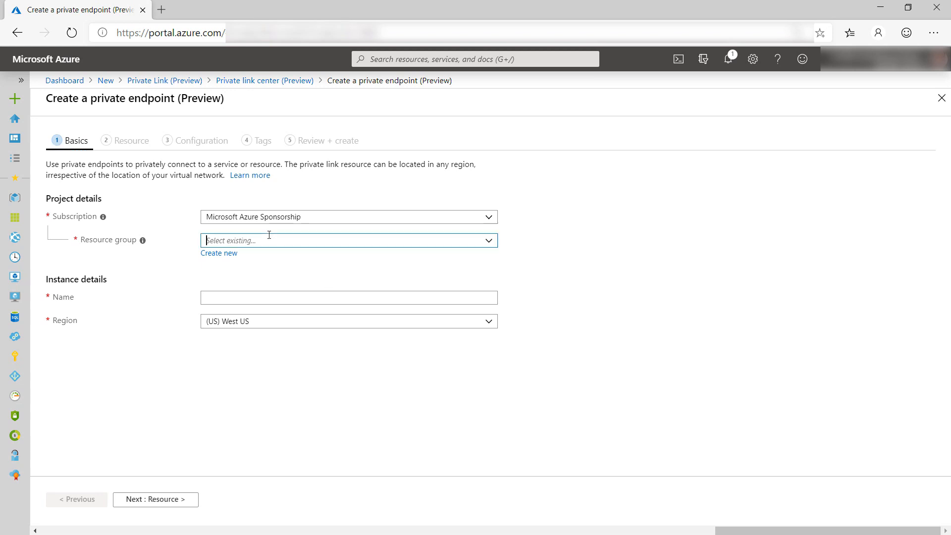
click(349, 239)
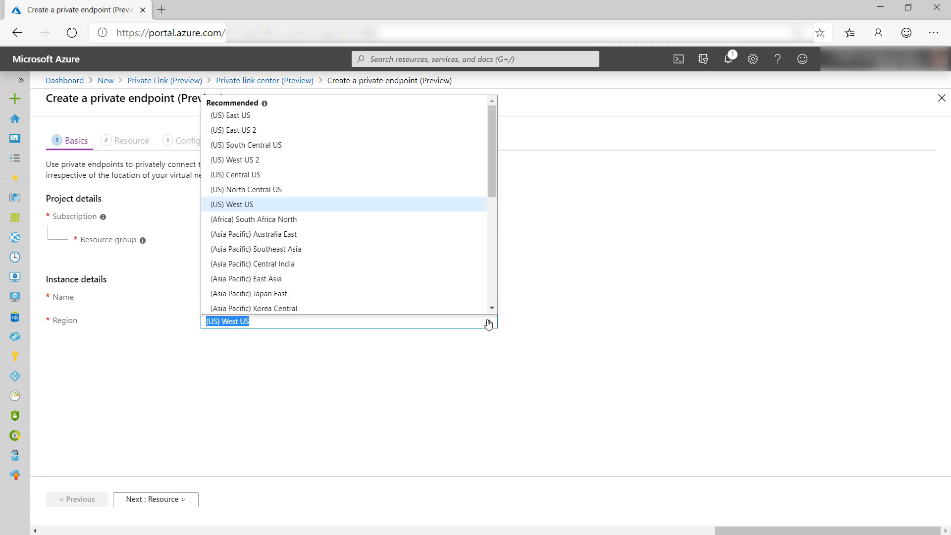
scroll(down, 3)
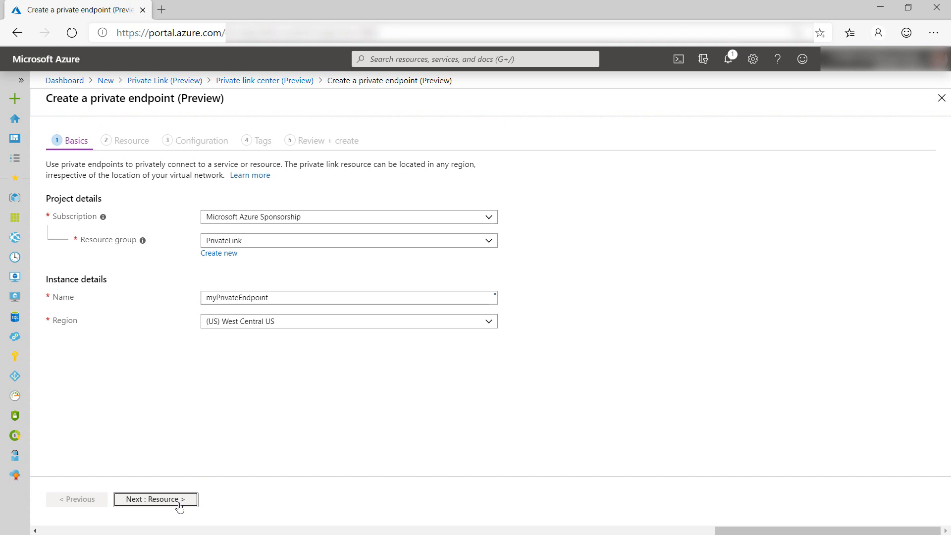
Target the endpoint at Microsoft.Sql/servers resource mytipsserver and continue to configuration.
click(154, 499)
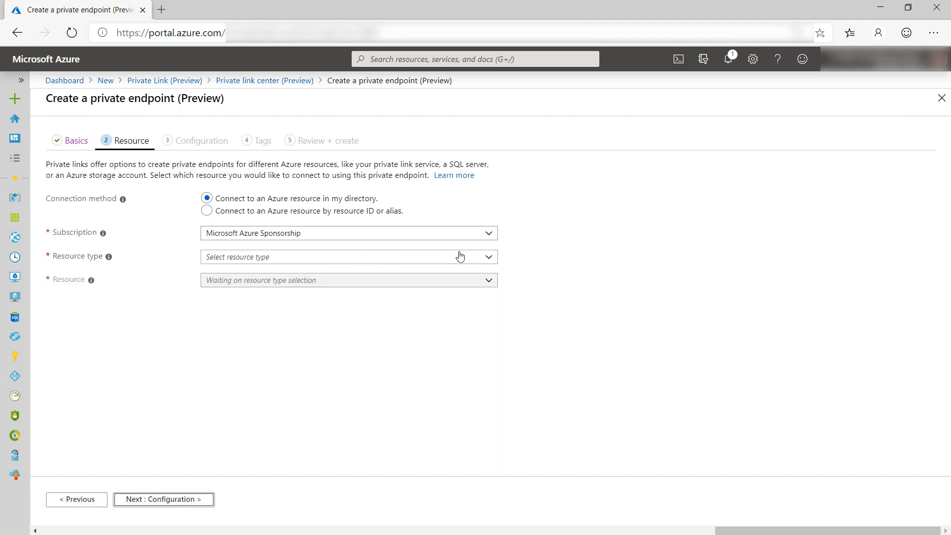
click(349, 257)
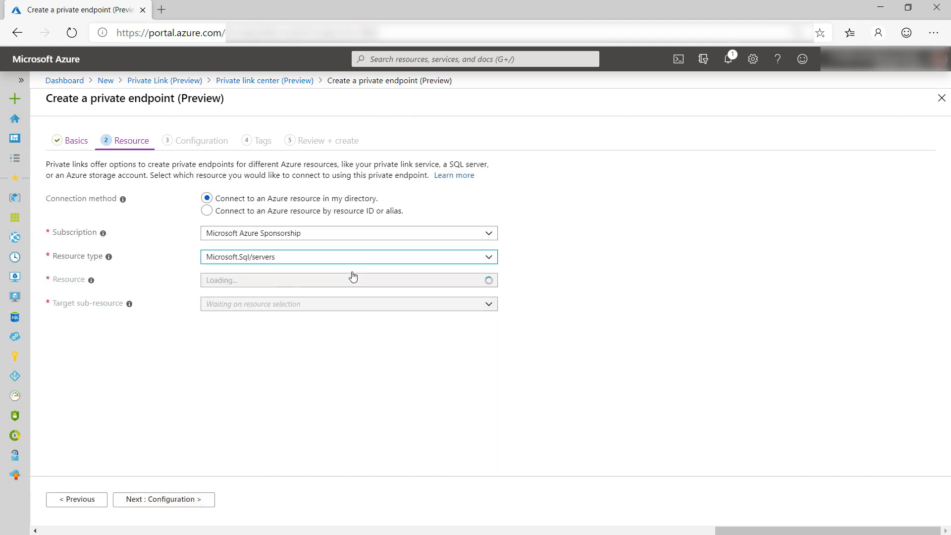
click(348, 280)
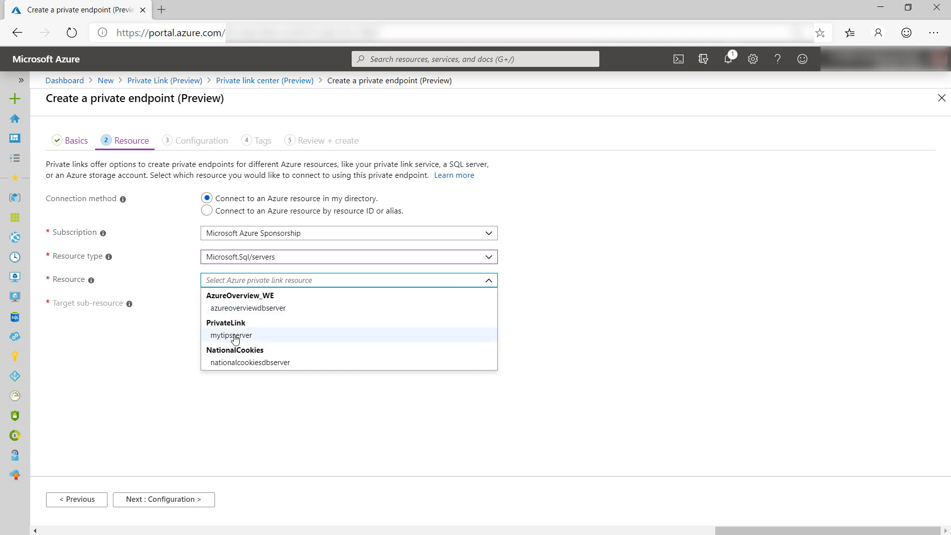
click(232, 335)
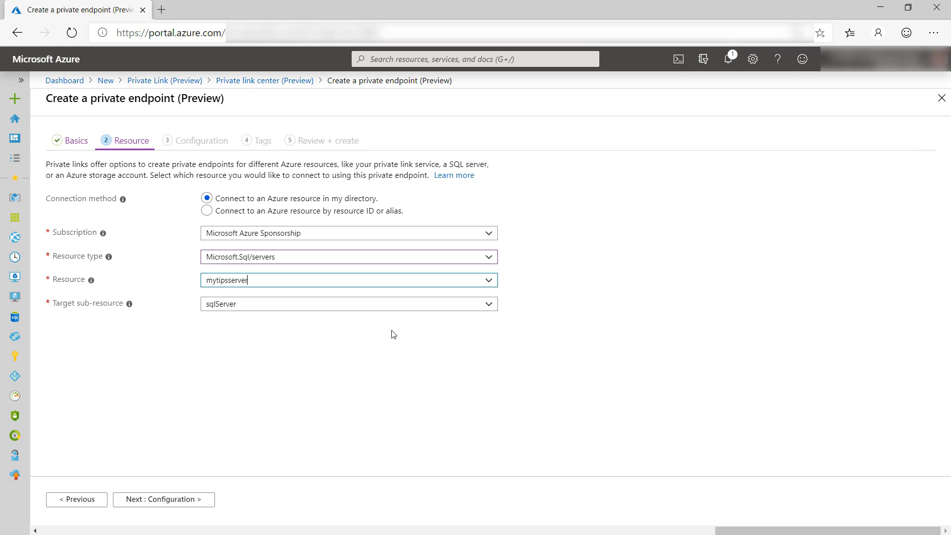
click(164, 500)
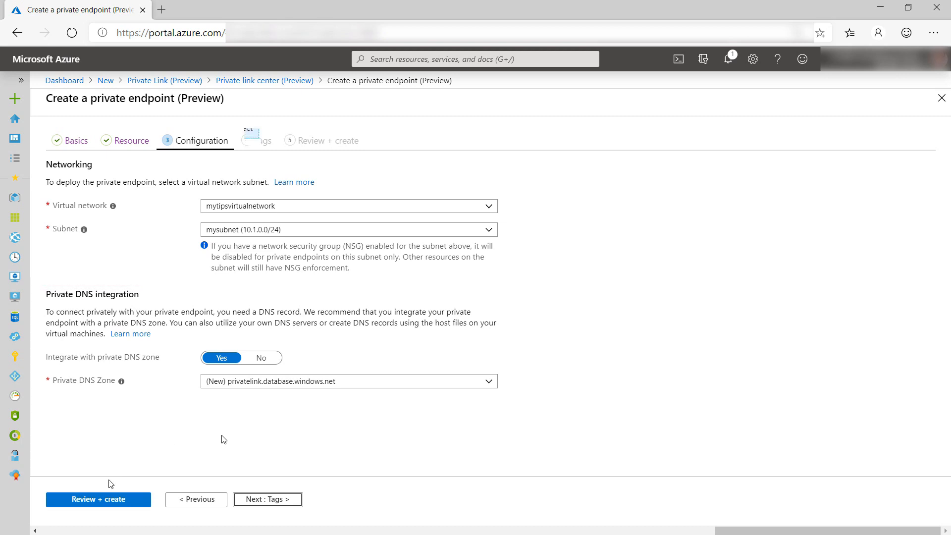
Keep mytipsvirtualnetwork/mysubnet with private DNS integration and create the endpoint.
click(98, 513)
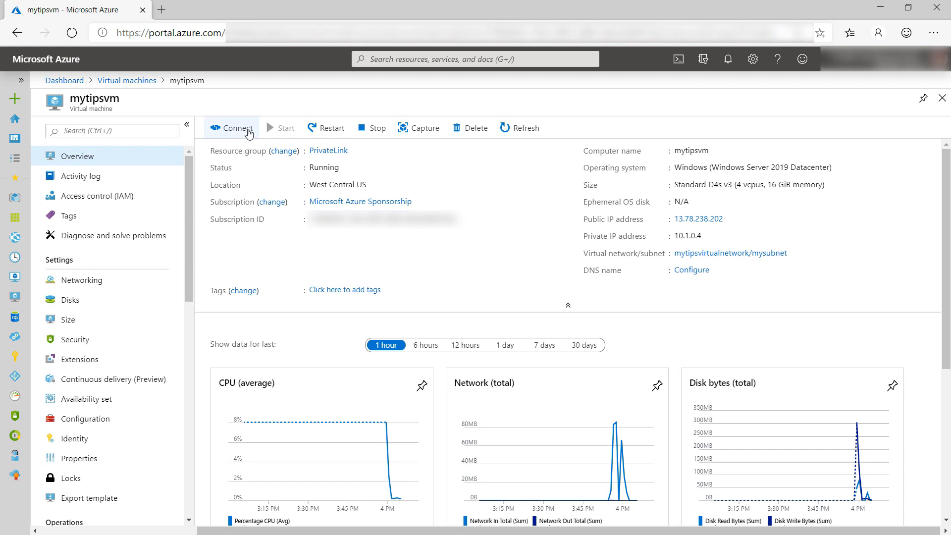
Download the RDP file for mytipsvm and accept the warning to start the remote session.
click(236, 128)
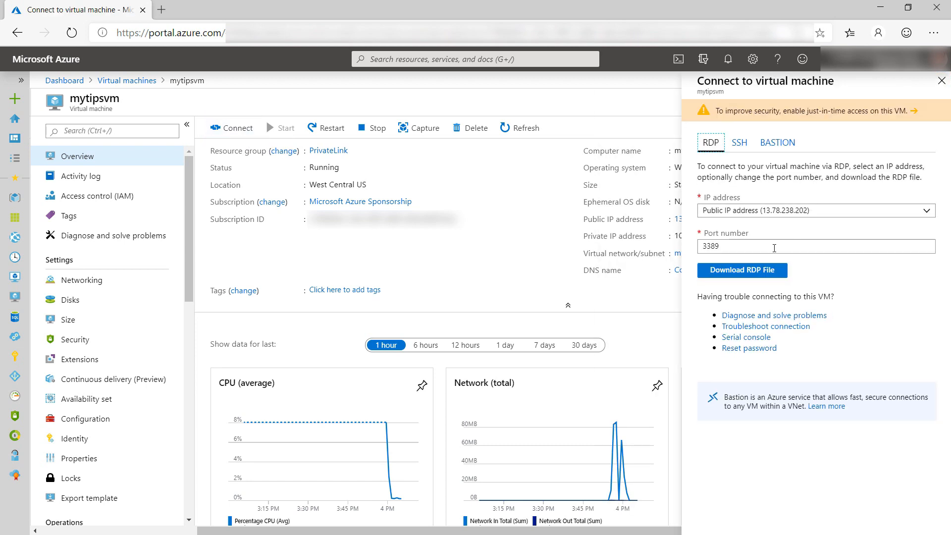
click(743, 269)
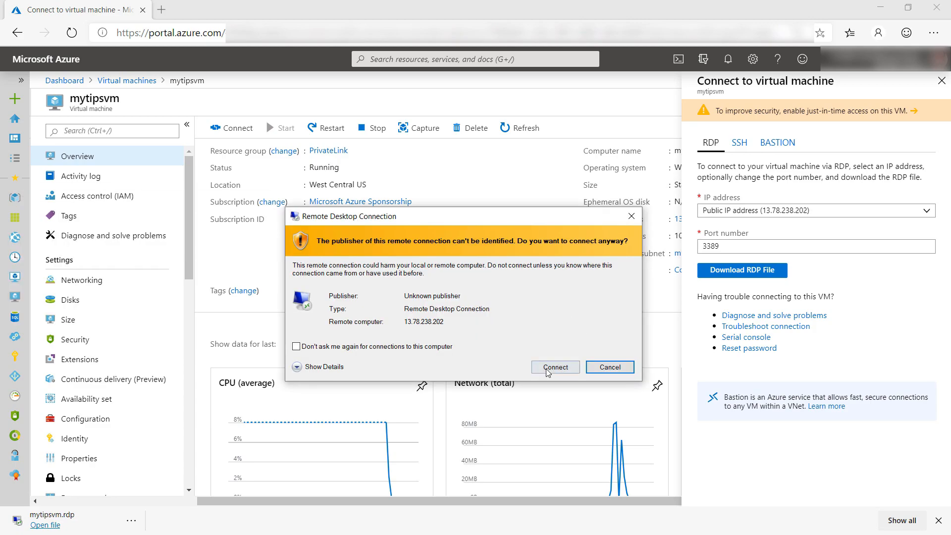
click(555, 367)
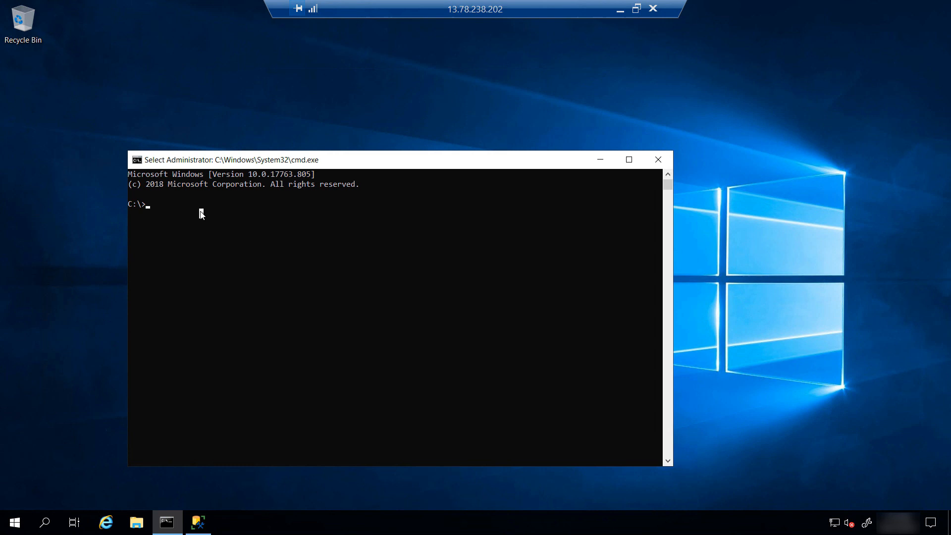
Run nslookup mytipsserver.database.windows.net, confirm it resolves to 10.1.0.5, and close cmd.
text(nslookup)
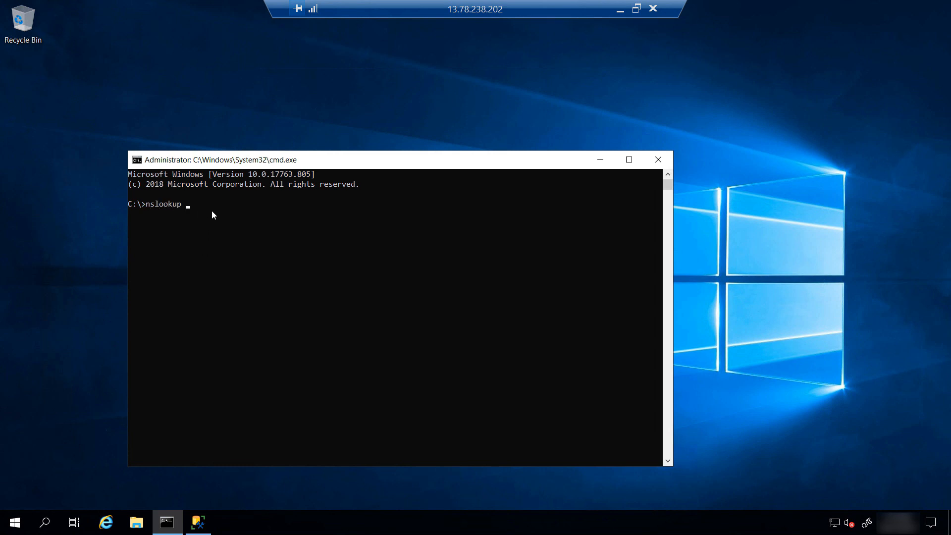
text(mytipsserver.database.windows.net)
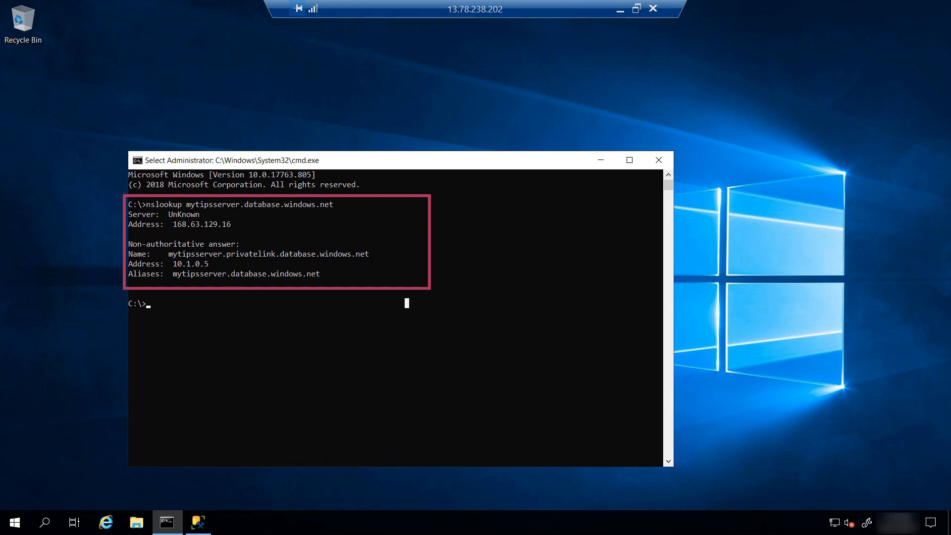
mouse_move(660, 161)
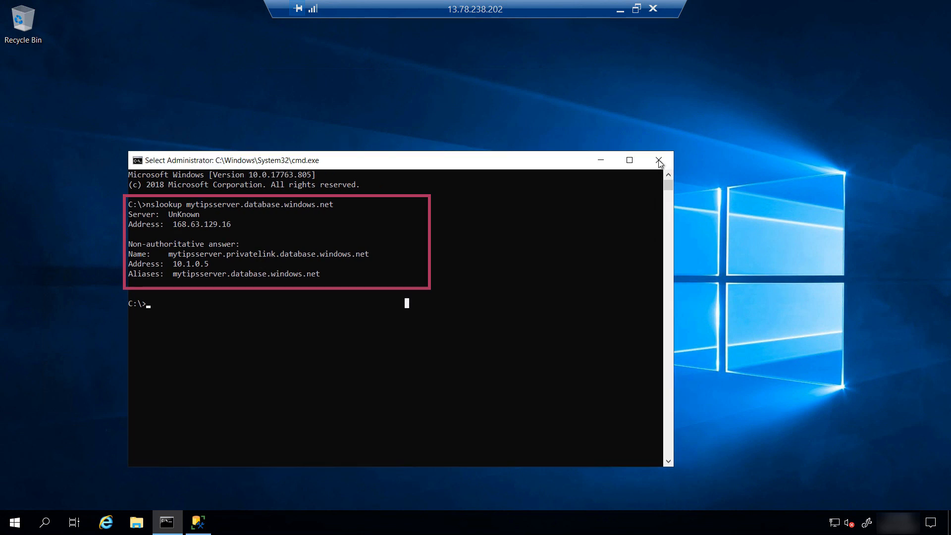
click(658, 160)
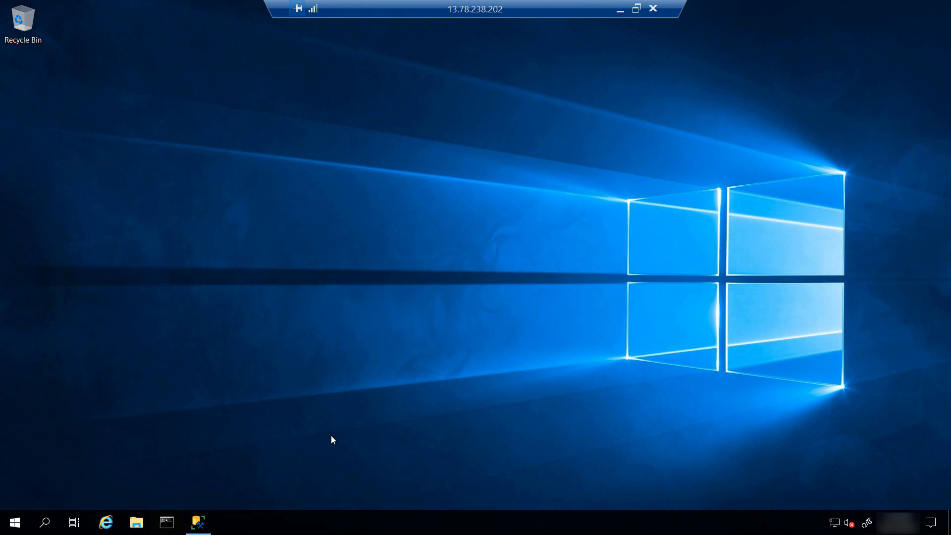
Connect SSMS to mytipsserver.database.windows.net using SQL Server Authentication credentials.
click(198, 523)
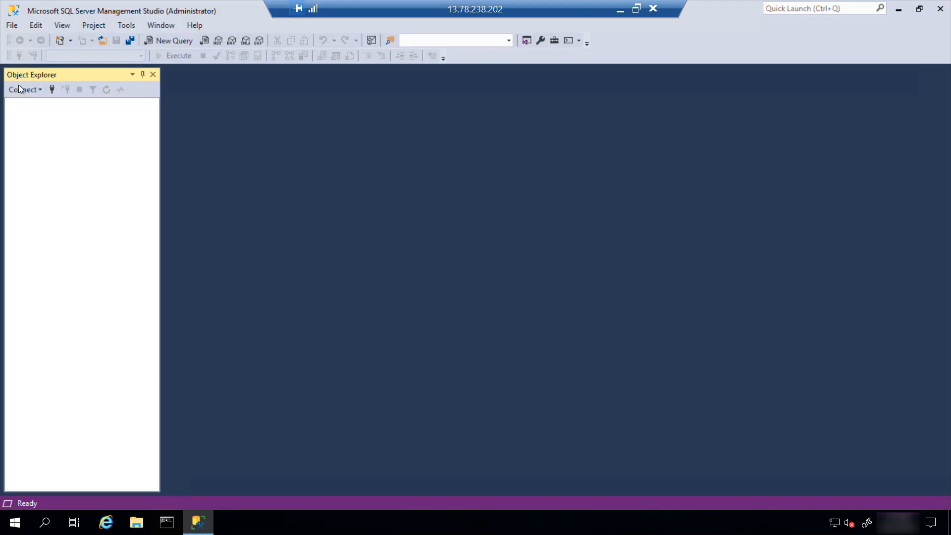
click(22, 90)
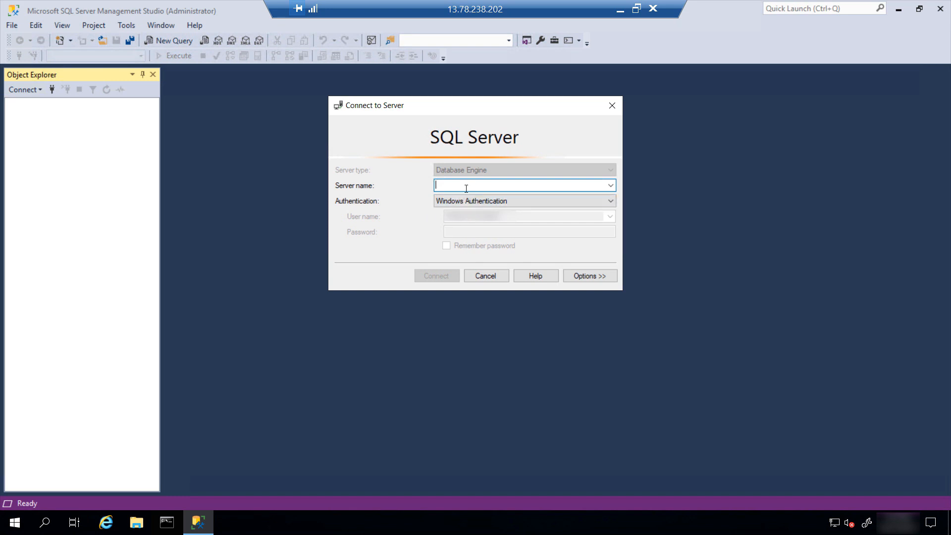
click(608, 201)
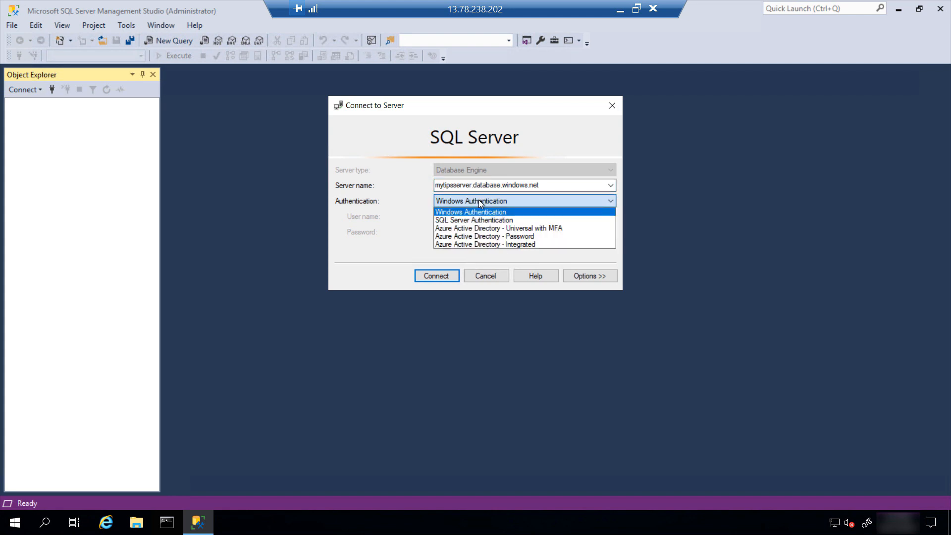
click(473, 220)
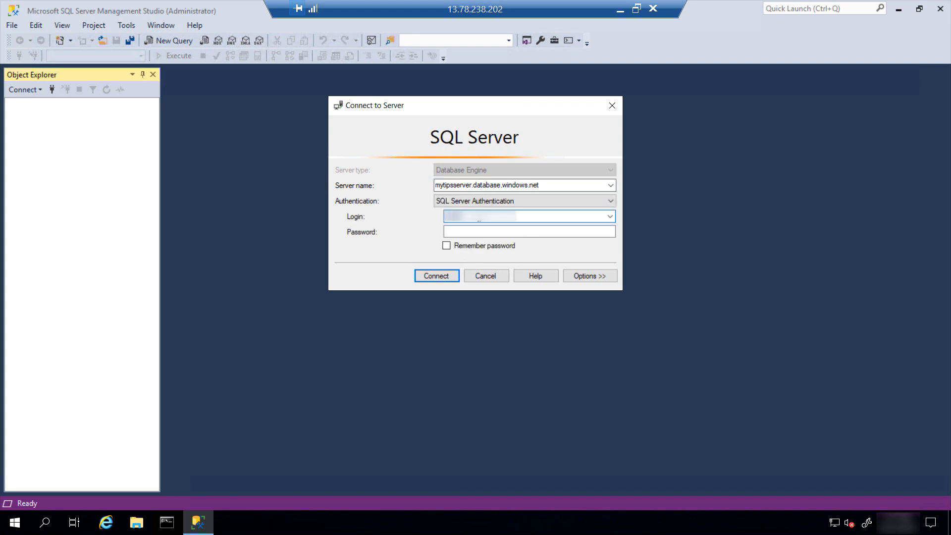
text(***)
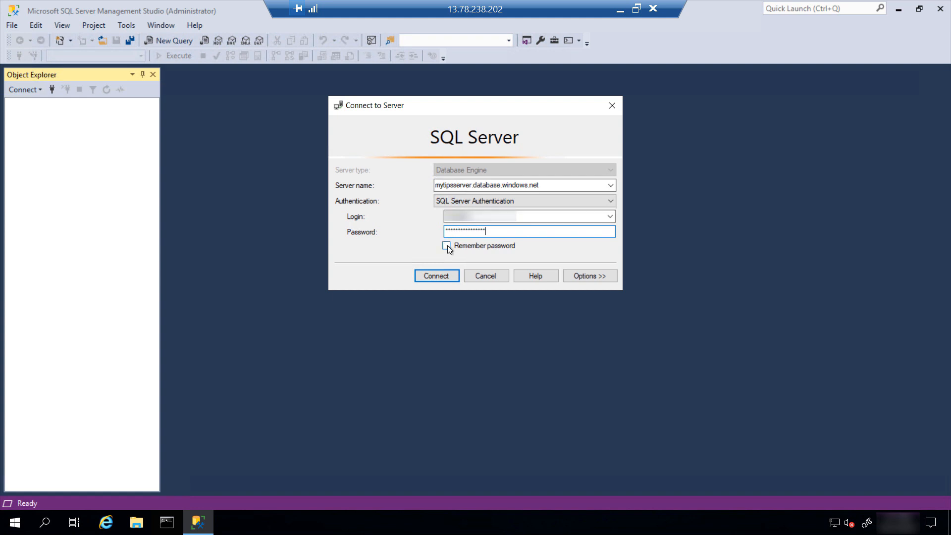
click(436, 275)
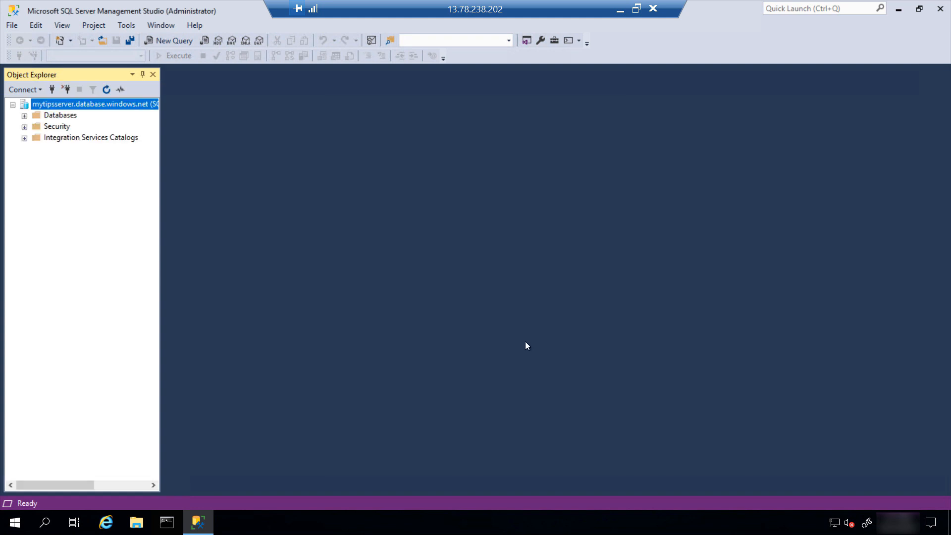
Expand the server's Databases node to reveal MySQLDatabase.
click(23, 115)
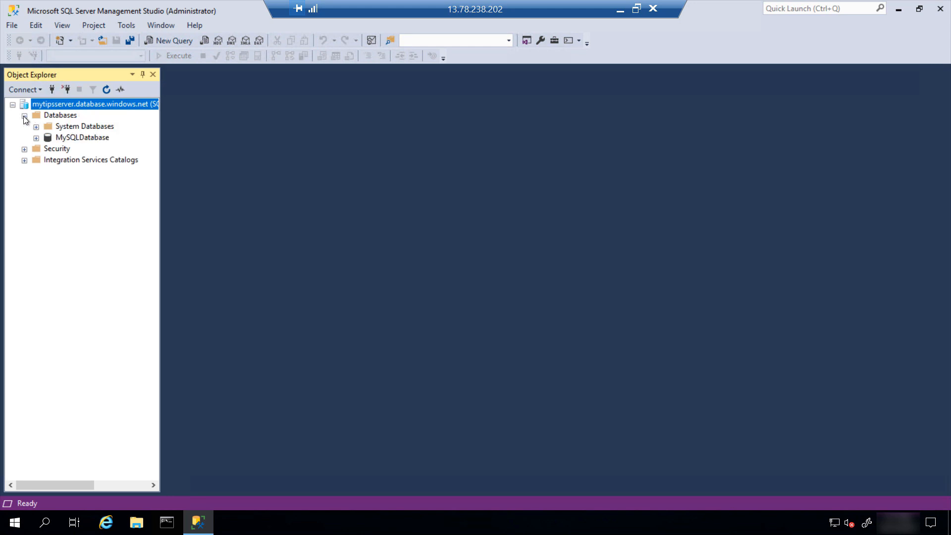